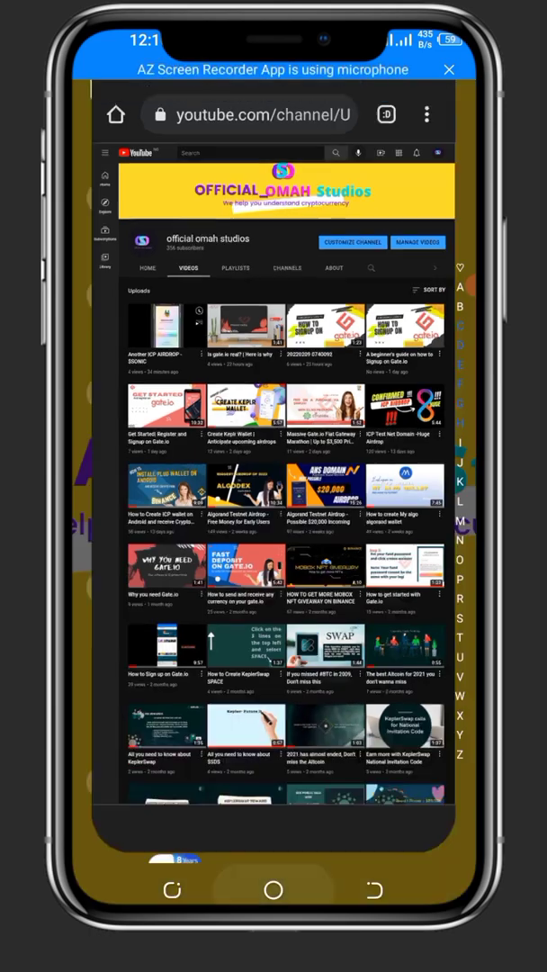
Leave Chrome for the home screen and launch the Gate.io app.
key(home)
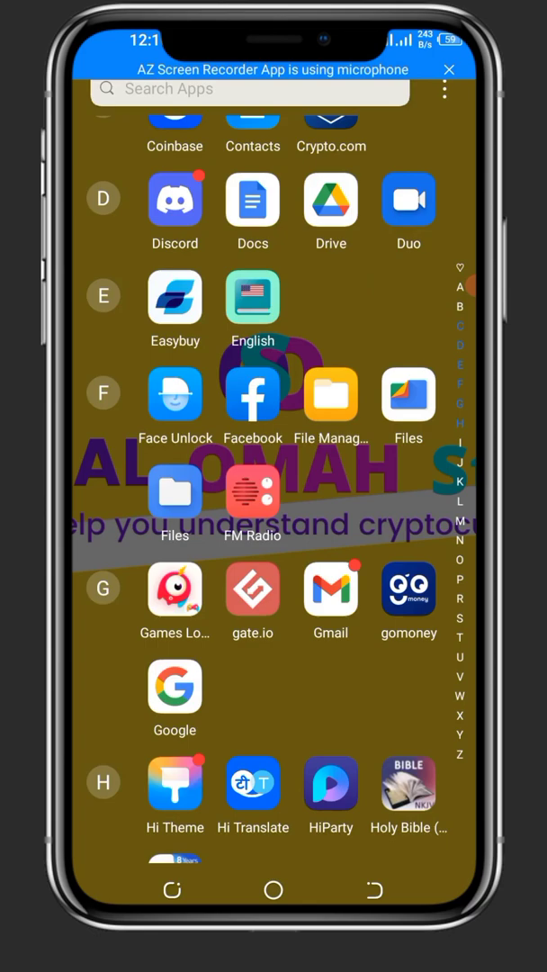
click(252, 591)
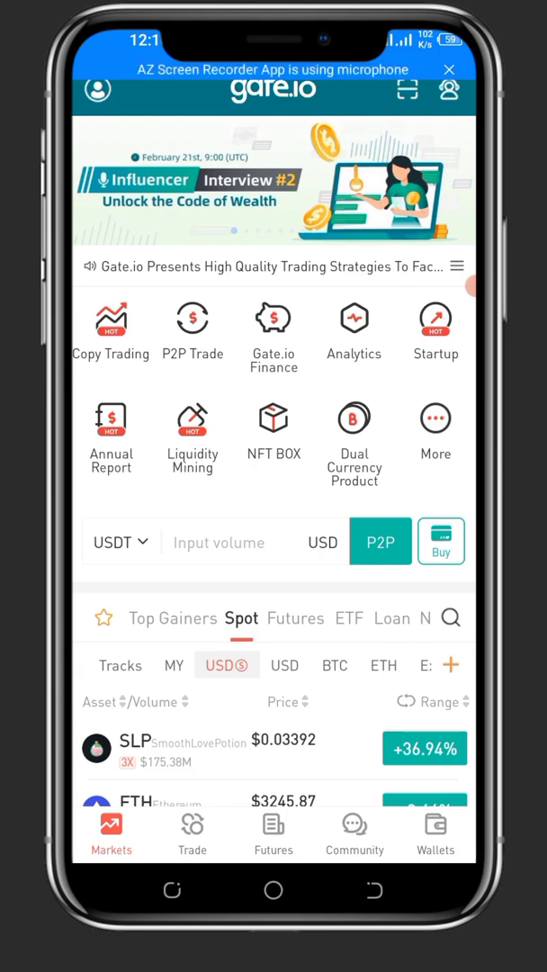
Log in from the profile icon and solve the slide-puzzle verification.
click(98, 91)
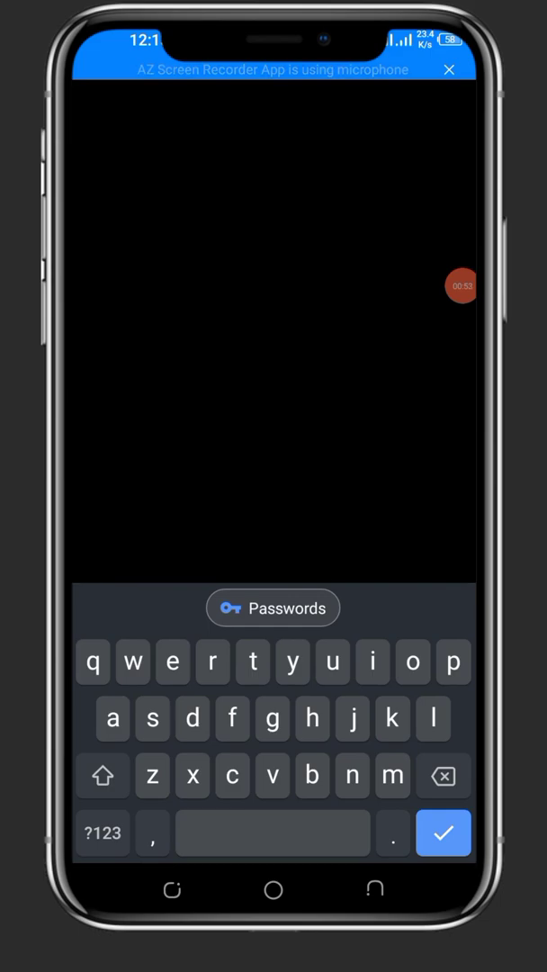
click(462, 285)
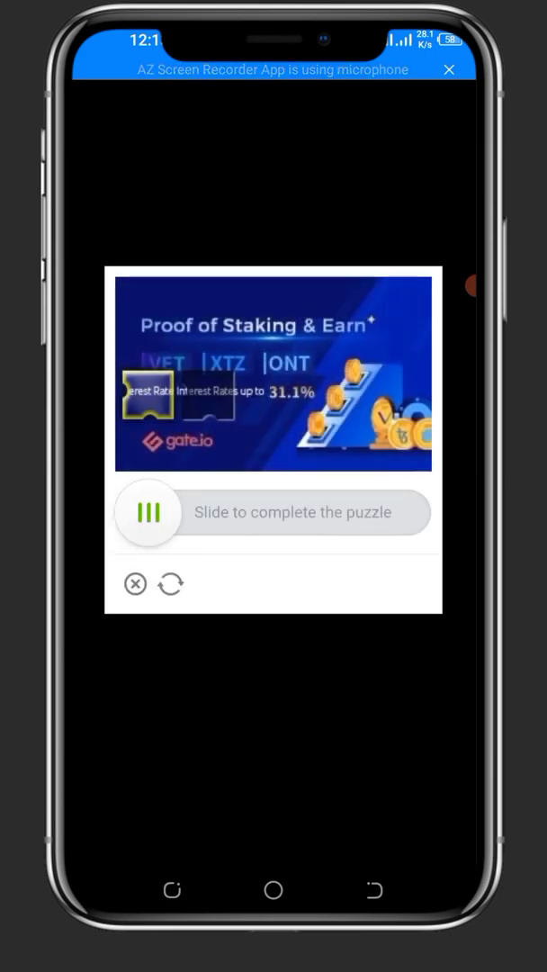
drag(148, 513, 213, 513)
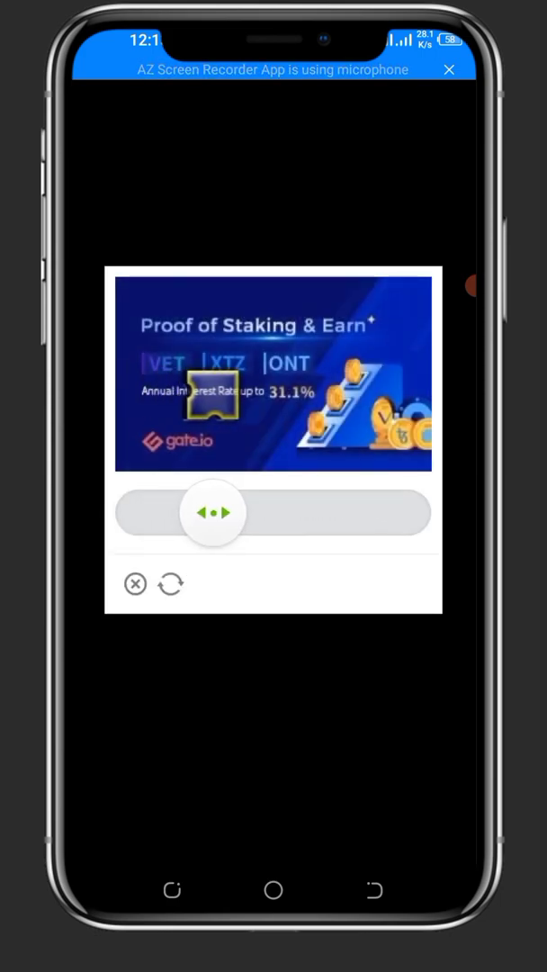
click(213, 513)
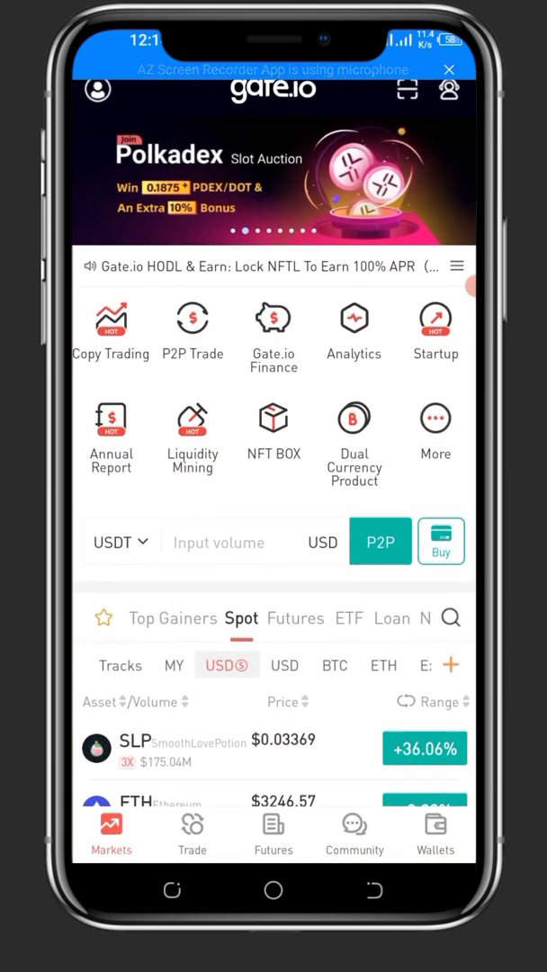
Open the account profile page, then return to the phone's app drawer.
click(96, 90)
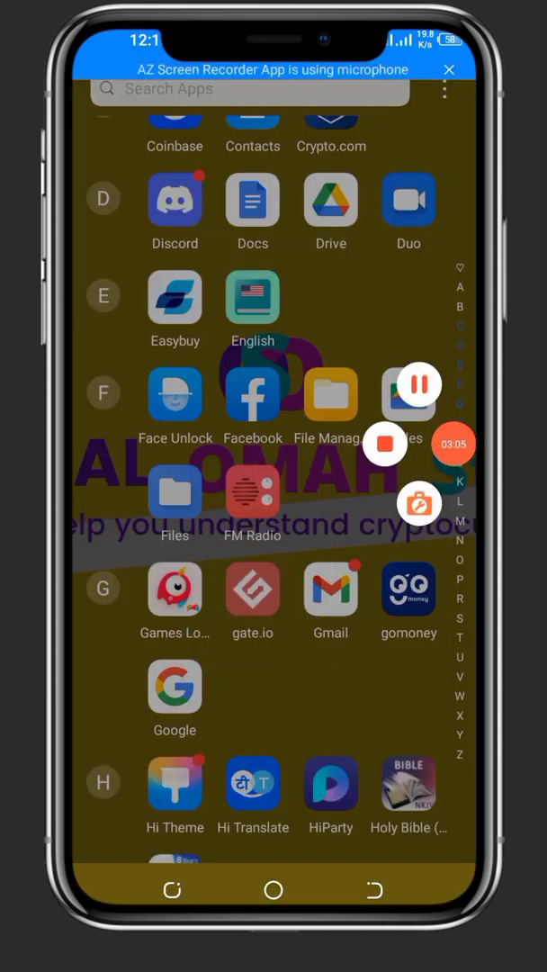
Scroll the app drawer and launch Google Authenticator.
scroll(down, 3)
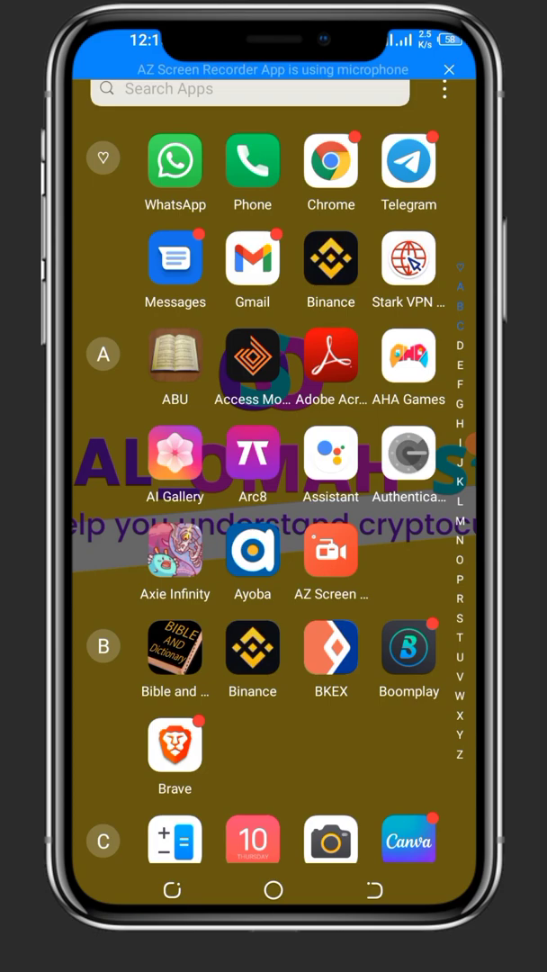
click(443, 89)
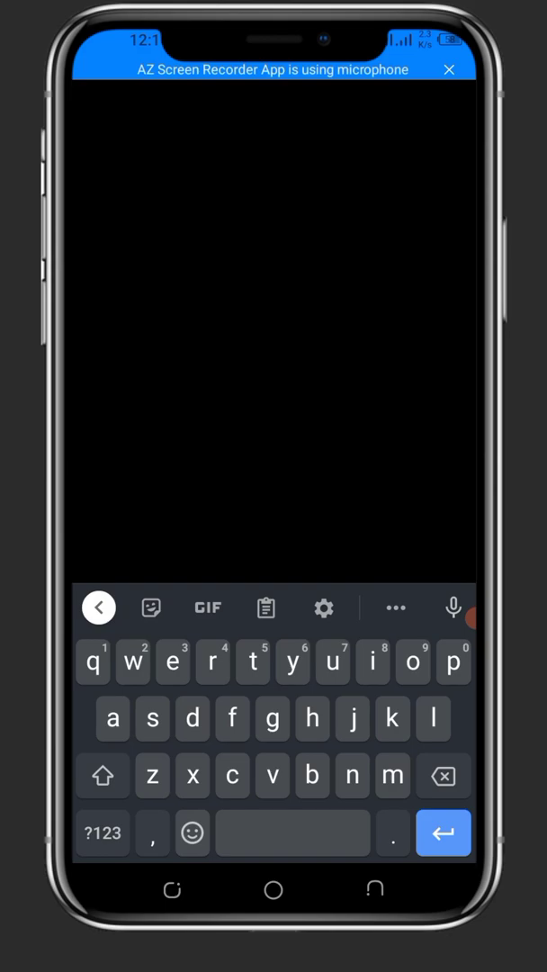
click(101, 832)
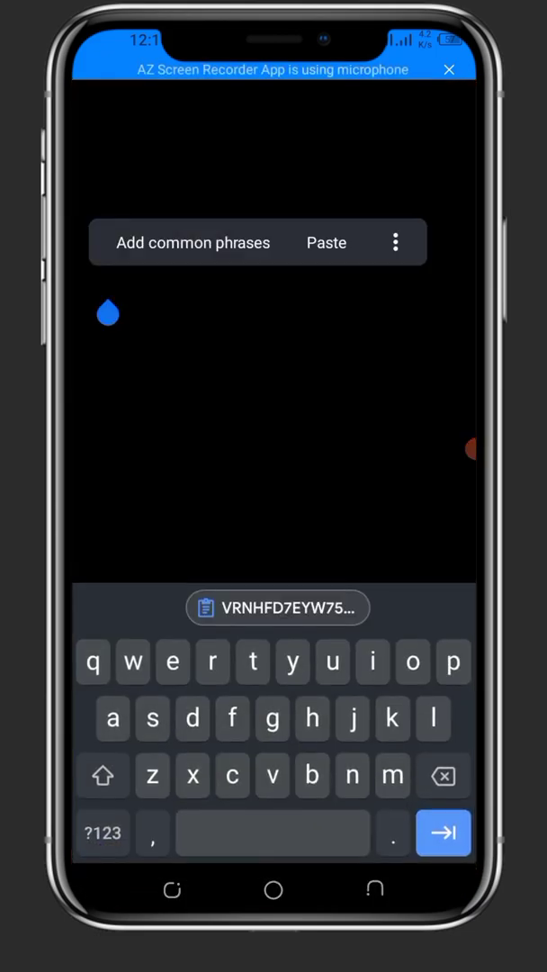
click(443, 833)
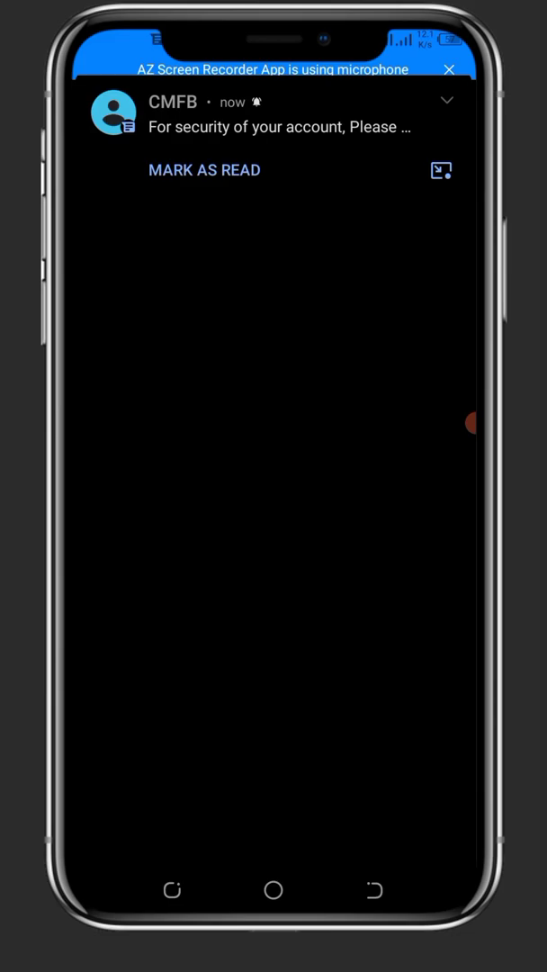
click(446, 100)
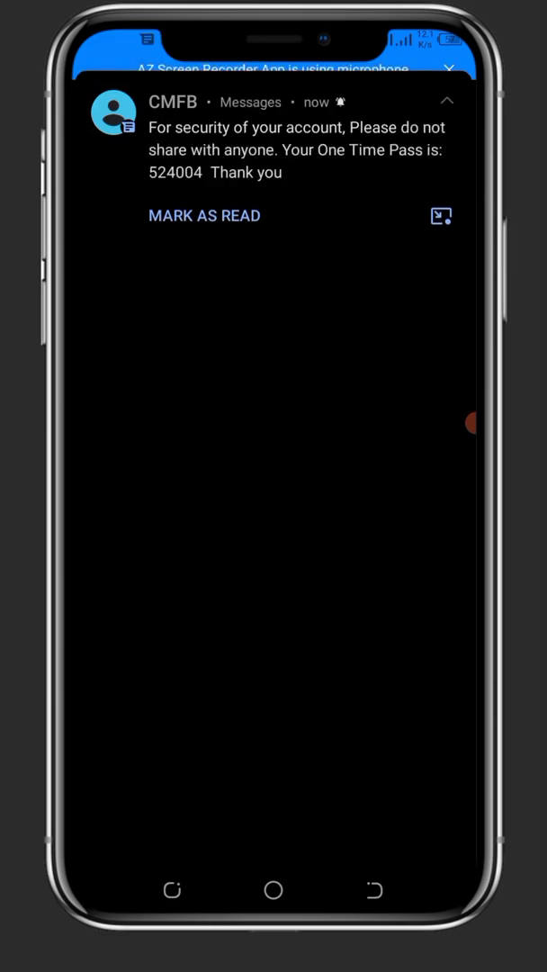